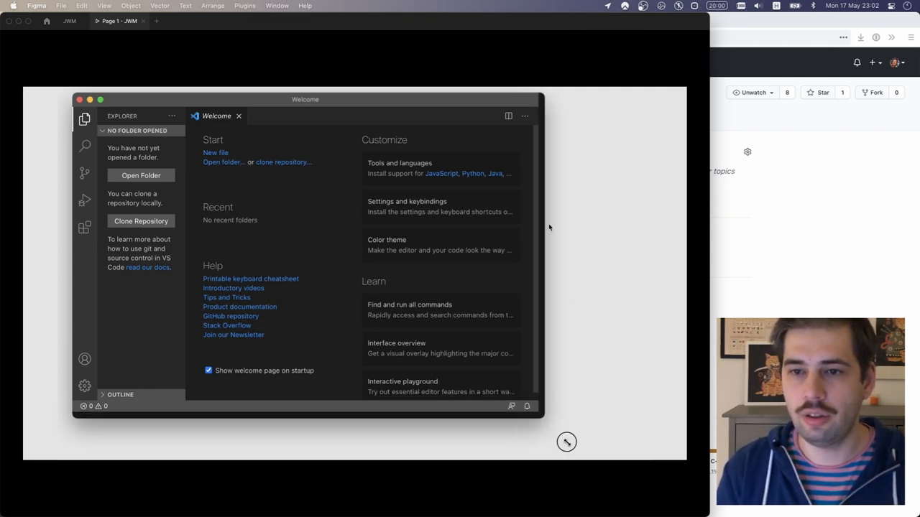
{"action": "mouse_move", "coordinate": [550, 133]}
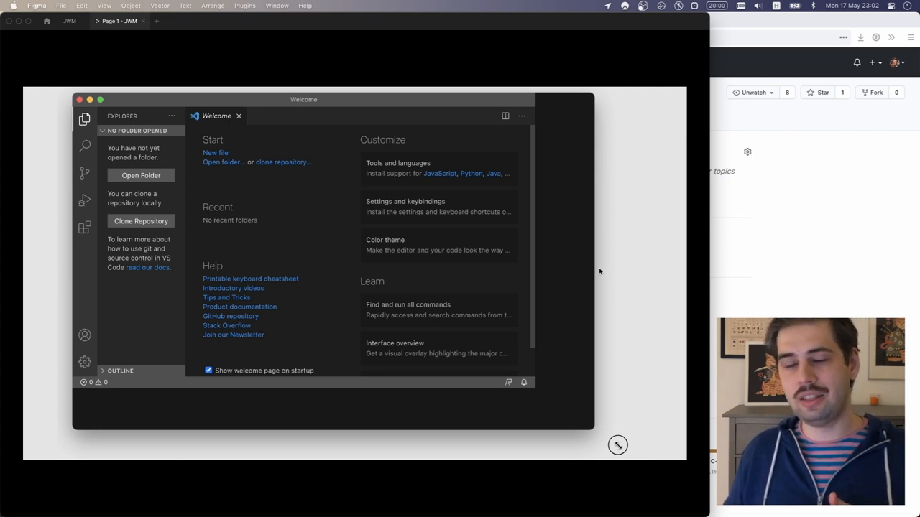
{"action": "mouse_move", "coordinate": [510, 225]}
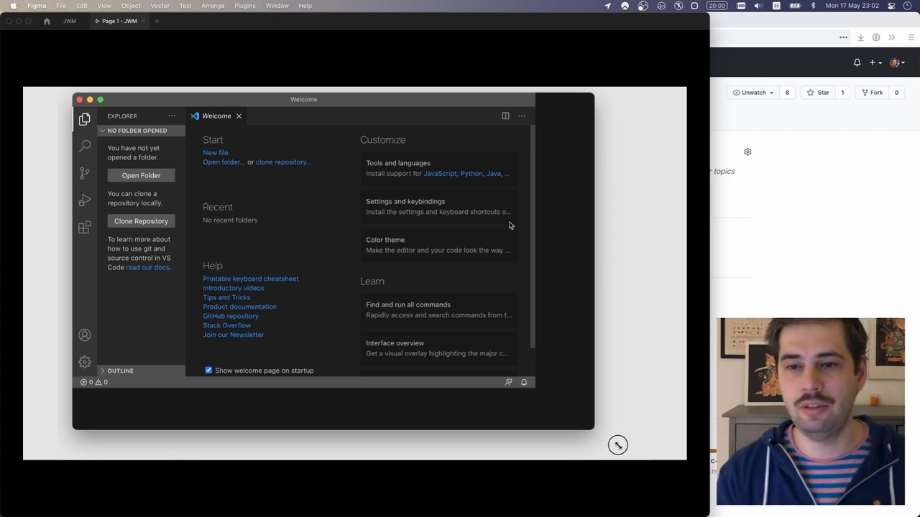
{"action": "mouse_move", "coordinate": [359, 177]}
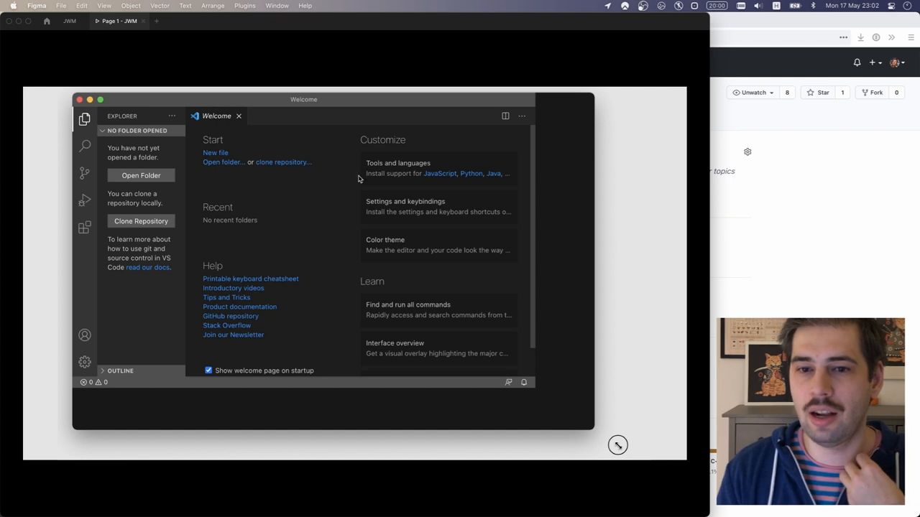
{"action": "mouse_move", "coordinate": [573, 304]}
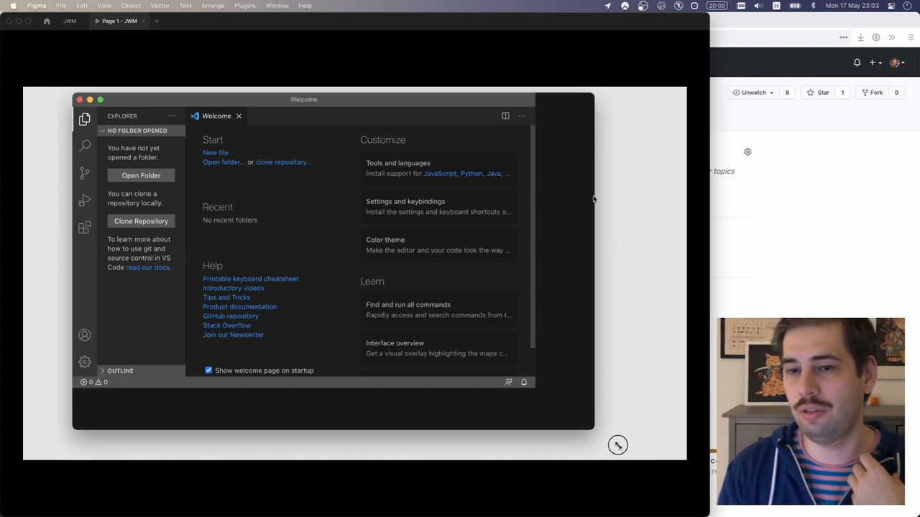
{"action": "mouse_move", "coordinate": [575, 222]}
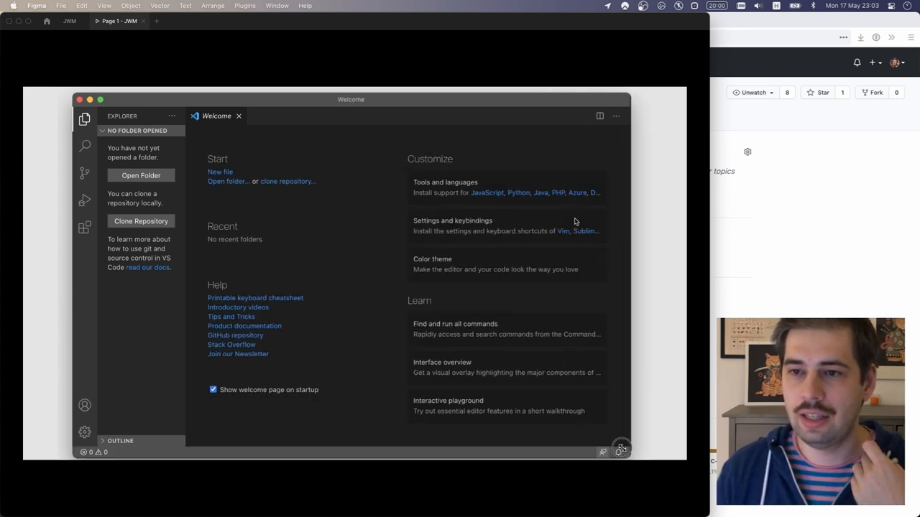
{"action": "mouse_move", "coordinate": [525, 39]}
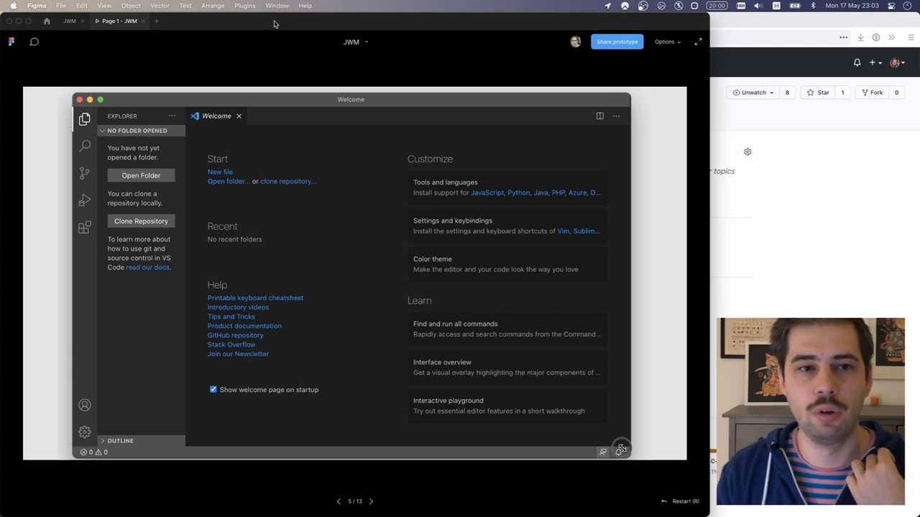
{"action": "mouse_move", "coordinate": [100, 157]}
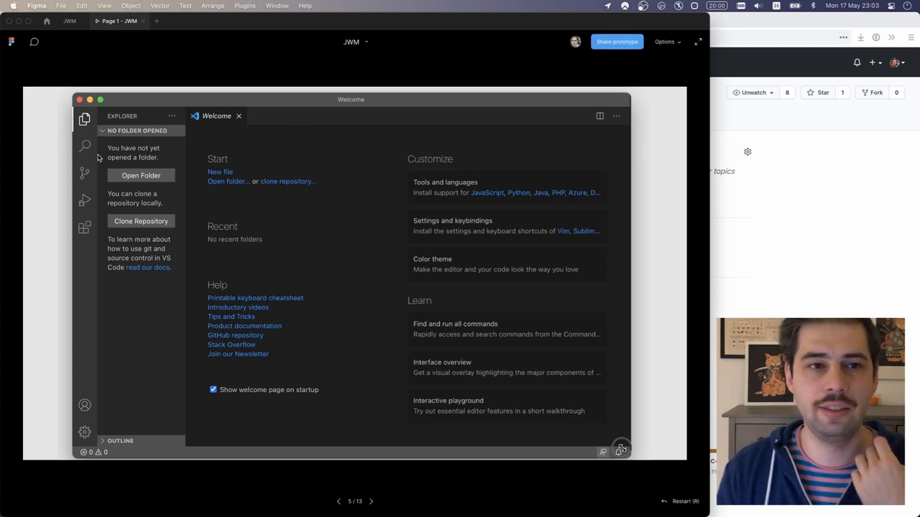
{"action": "mouse_move", "coordinate": [201, 136]}
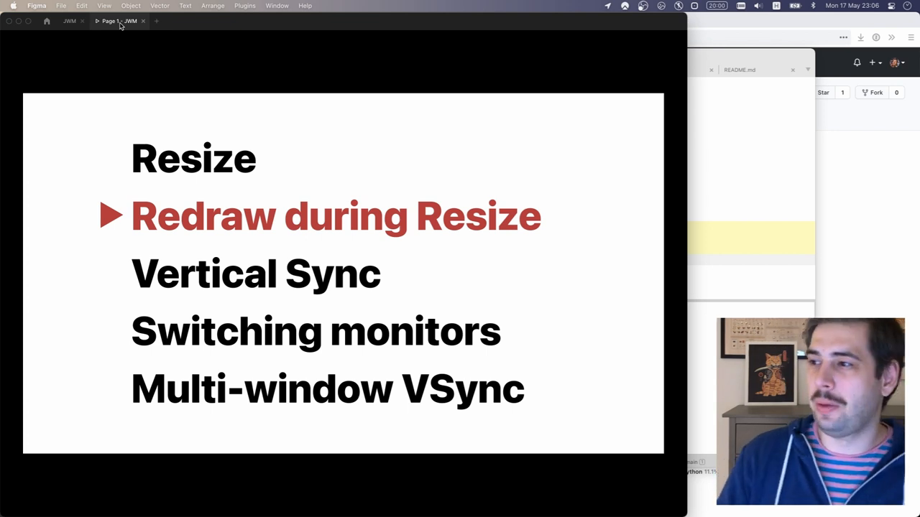
Focus the Sublime Text editor window, switching away from the Figma agenda slide
{"action": "left_click", "coordinate": [97, 21]}
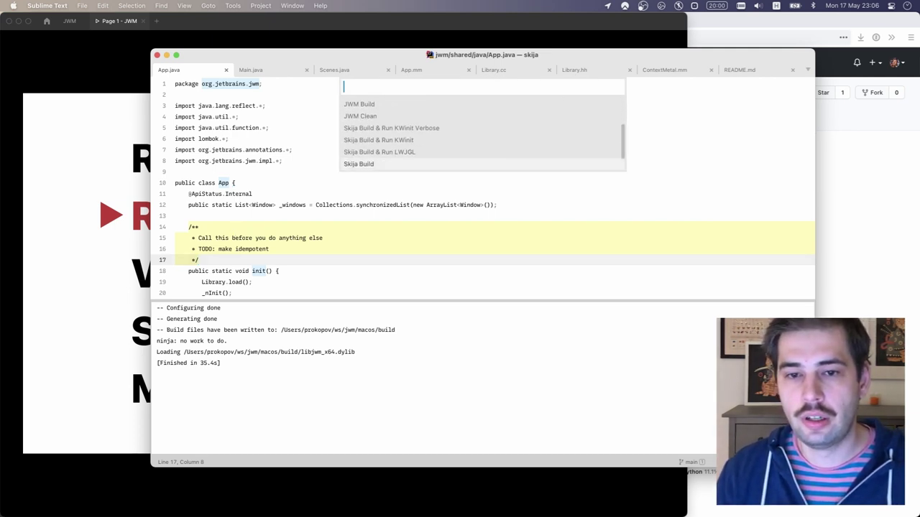
{"action": "left_click", "coordinate": [359, 164]}
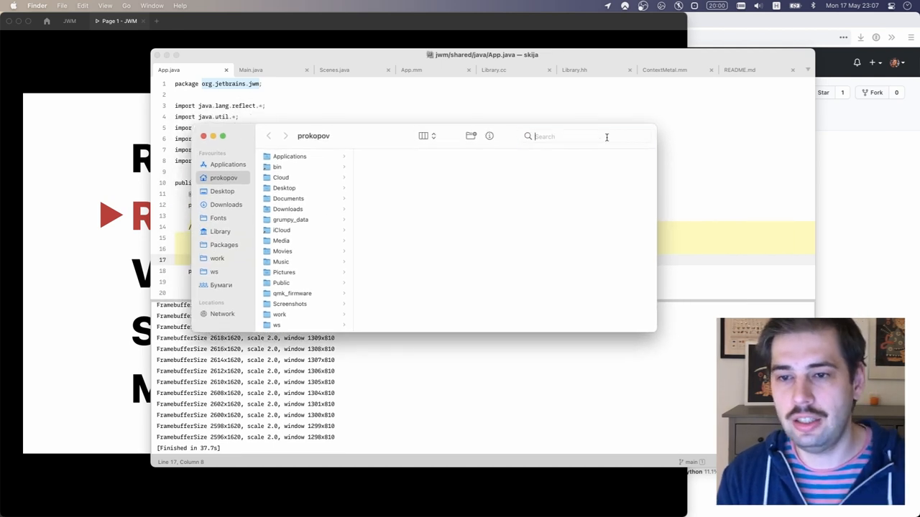
Enter test text 'sasdasd' and 'asdadas' in the home-folder Finder window's search field
{"action": "type", "text": "sasdasd"}
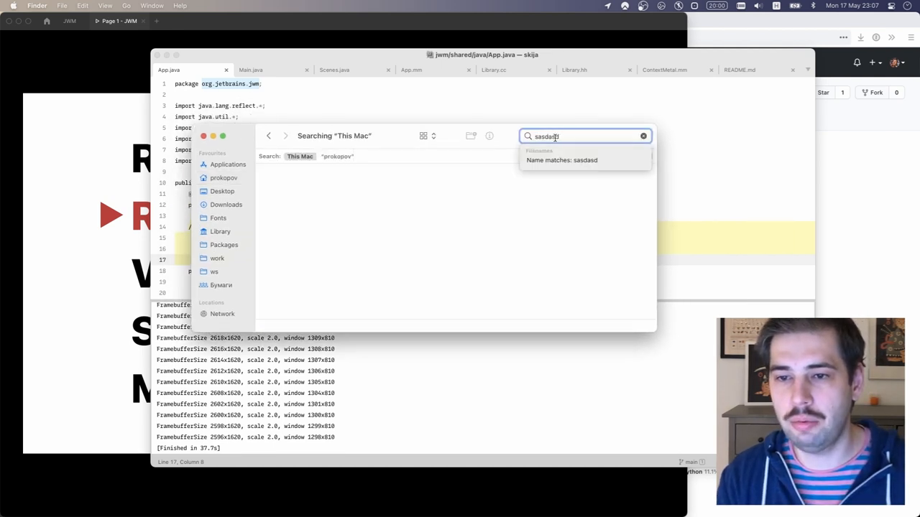
{"action": "type", "text": "asdadas"}
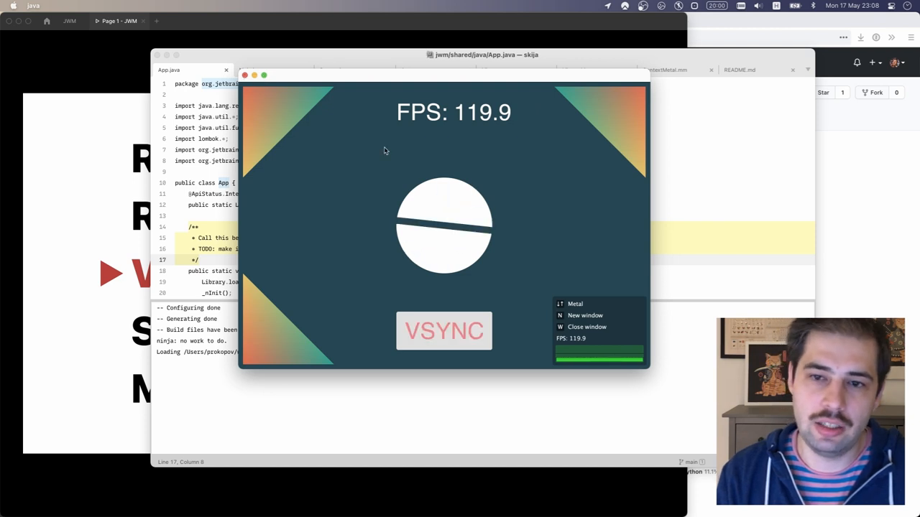
{"action": "mouse_move", "coordinate": [427, 158]}
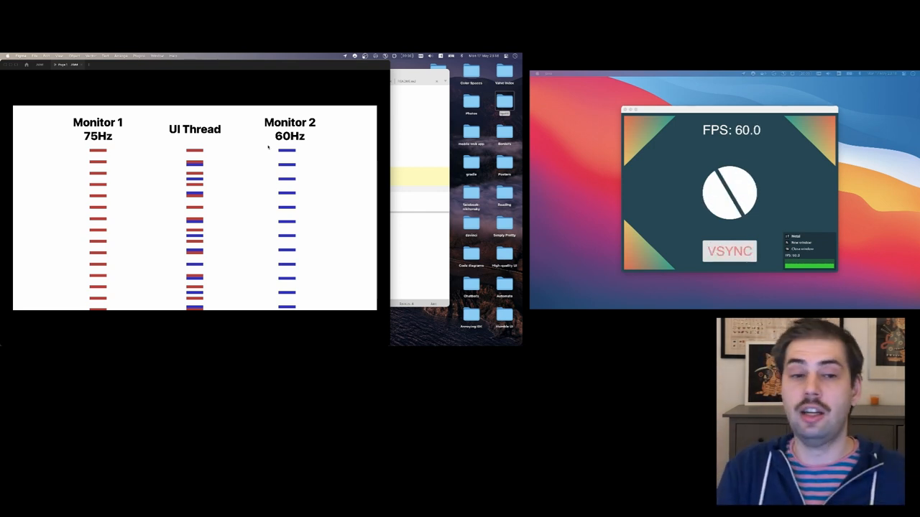
Advance to the Monitor 1 75Hz, UI Thread, Monitor 2 60Hz timing slide
{"action": "left_click", "coordinate": [729, 250]}
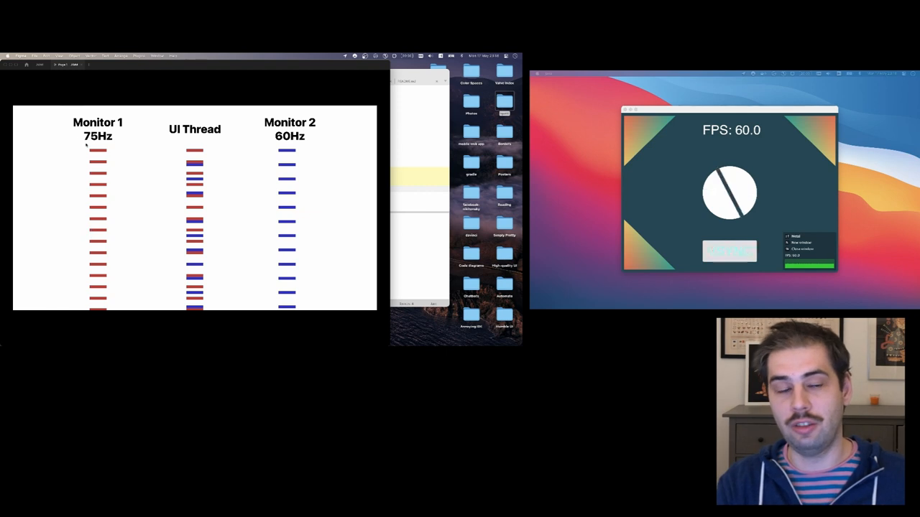